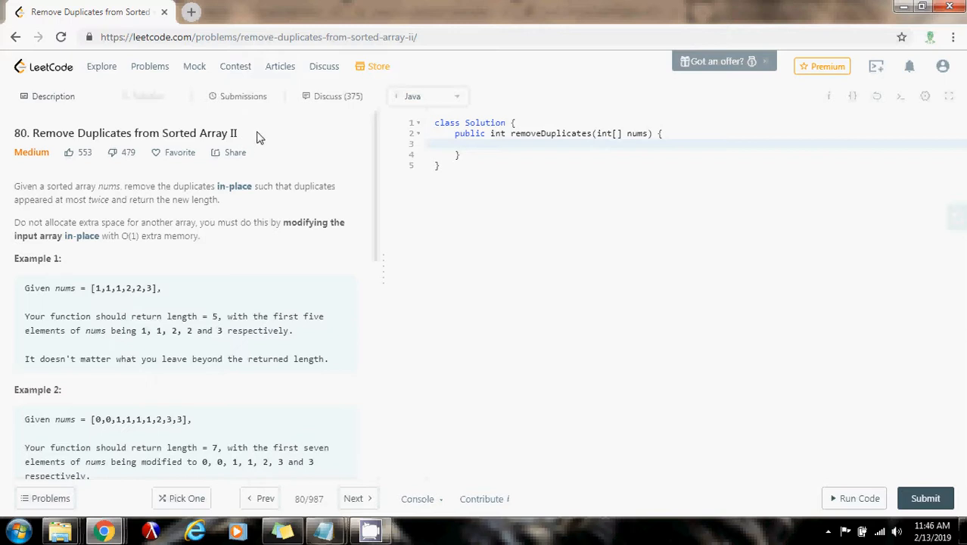
{"action": "mouse_move", "coordinate": [71, 273]}
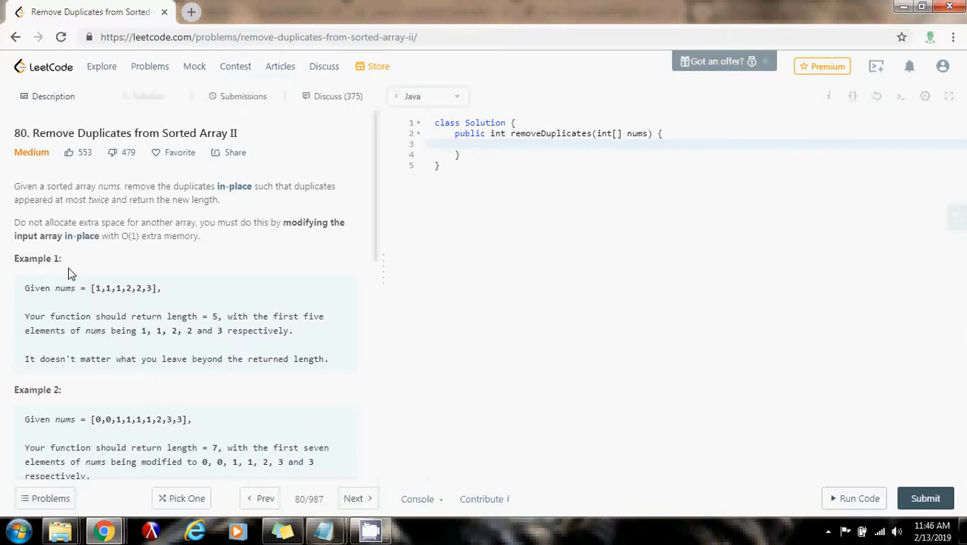
{"action": "mouse_move", "coordinate": [100, 300]}
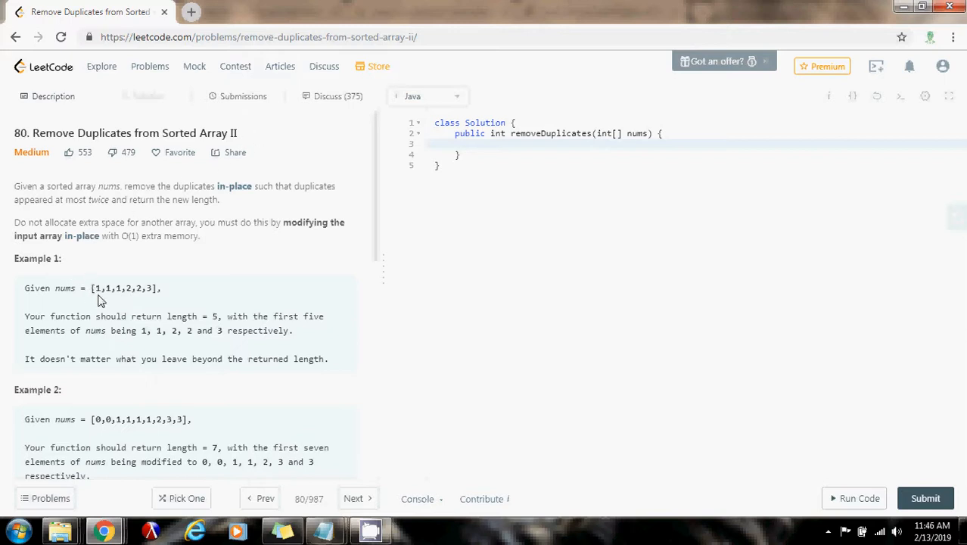
Highlight Example 1's input array and expected return length in the problem description
{"action": "double_click", "coordinate": [100, 287]}
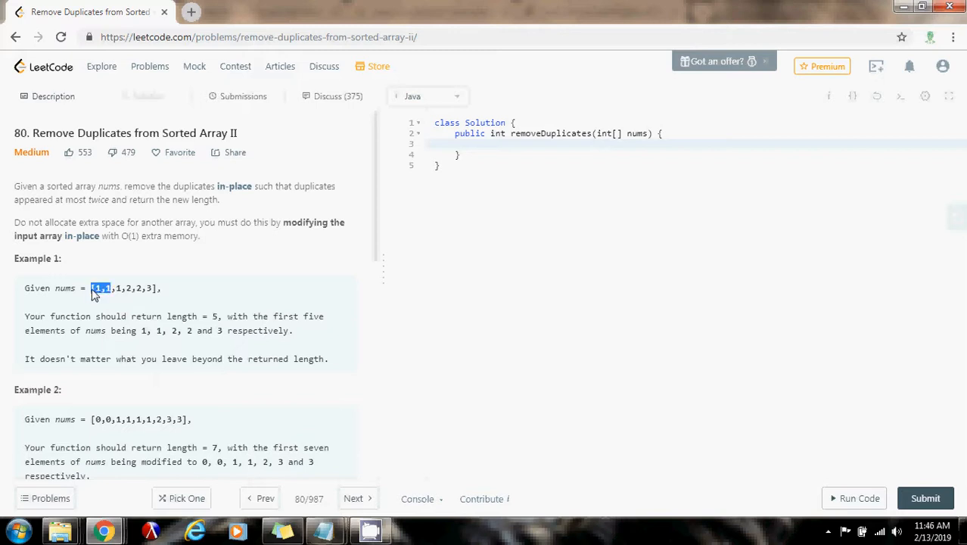
{"action": "mouse_move", "coordinate": [129, 293]}
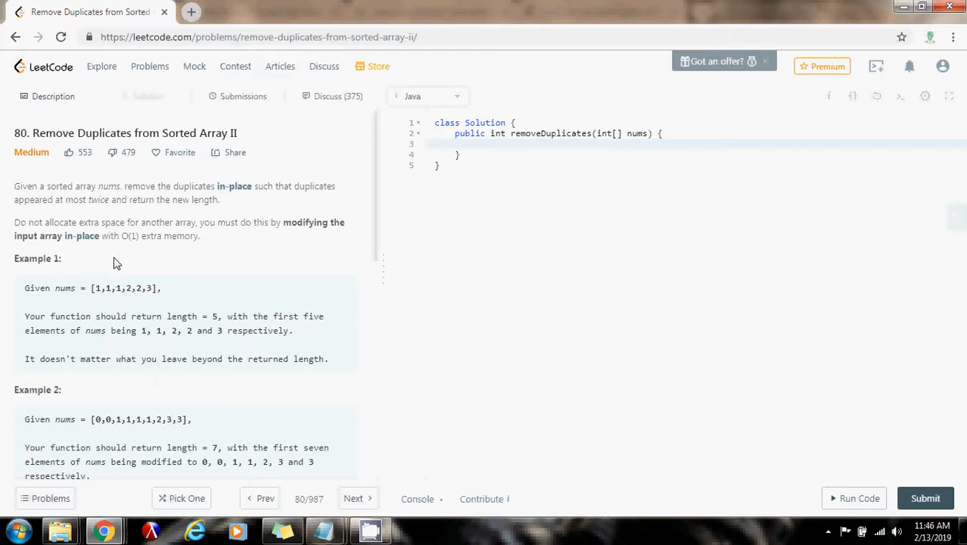
{"action": "mouse_move", "coordinate": [97, 294]}
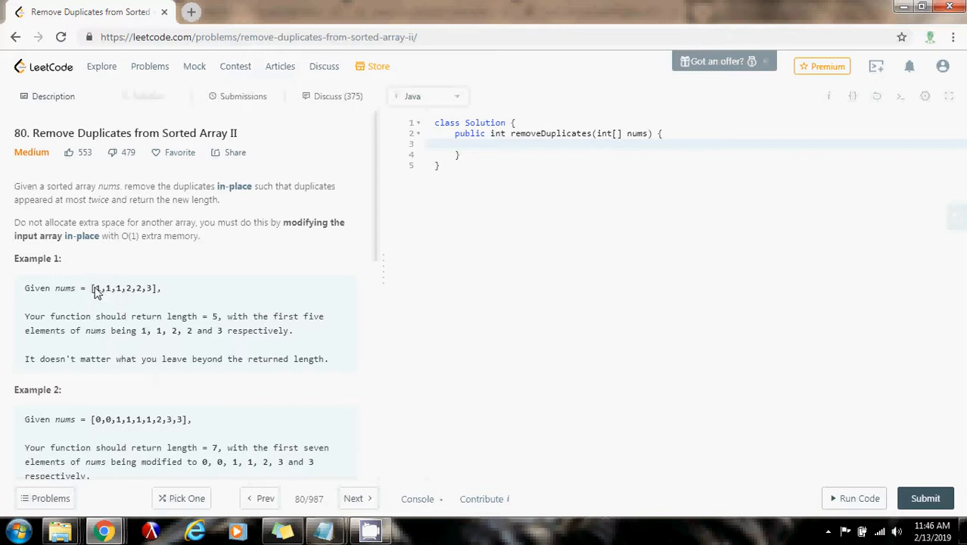
{"action": "left_click_drag", "start_coordinate": [92, 289], "coordinate": [151, 288]}
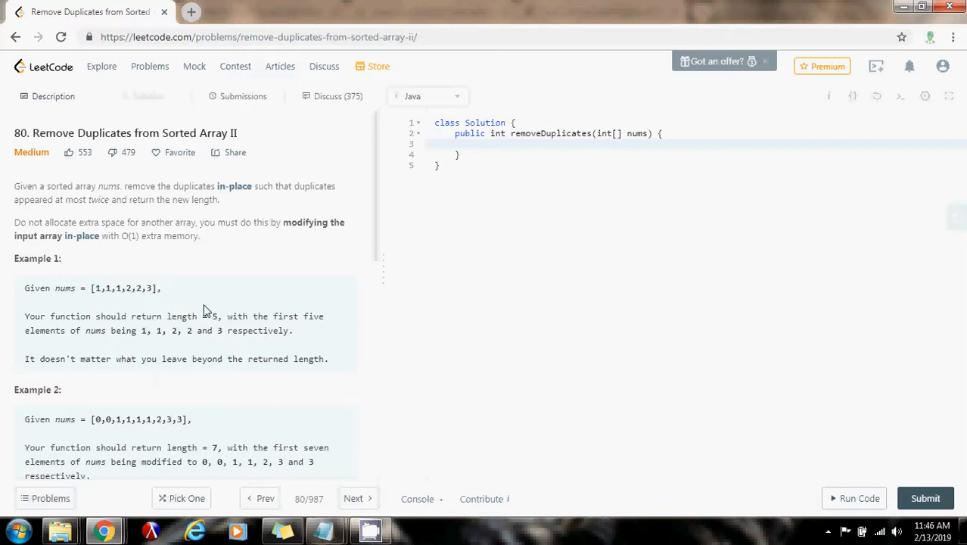
{"action": "mouse_move", "coordinate": [211, 310]}
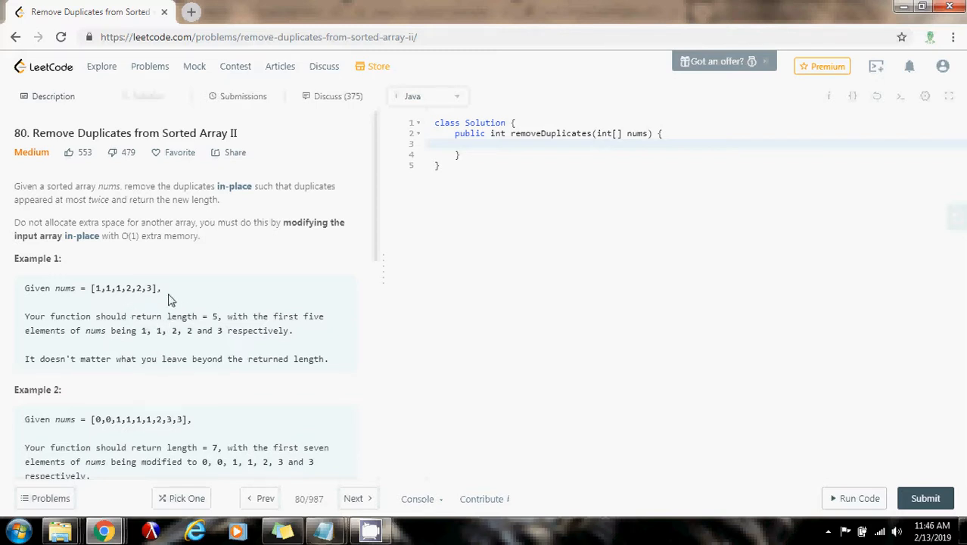
{"action": "mouse_move", "coordinate": [124, 327]}
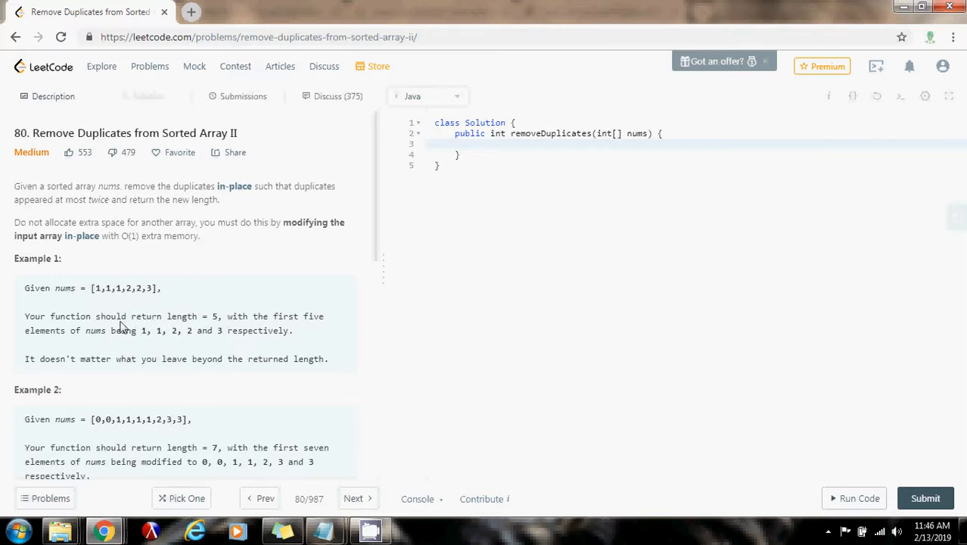
{"action": "mouse_move", "coordinate": [109, 328]}
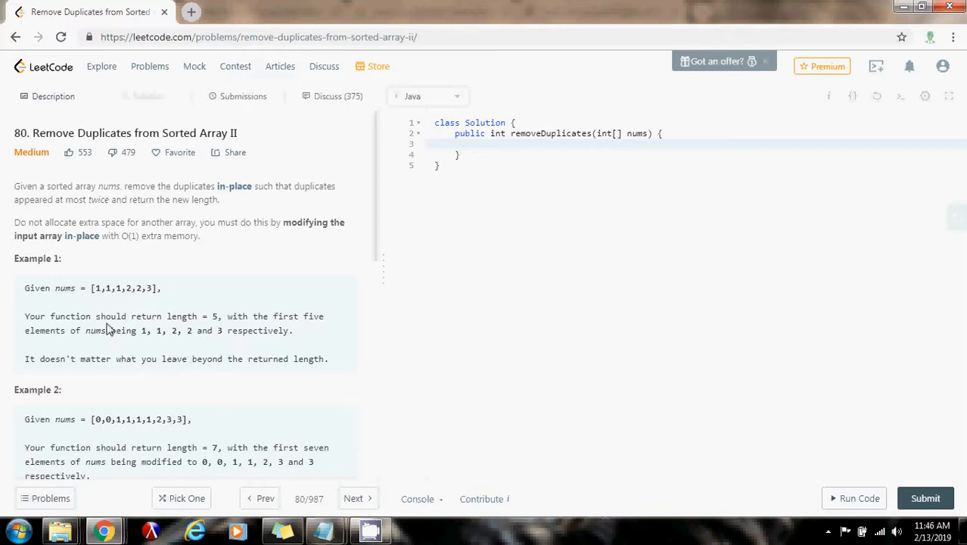
{"action": "mouse_move", "coordinate": [108, 296]}
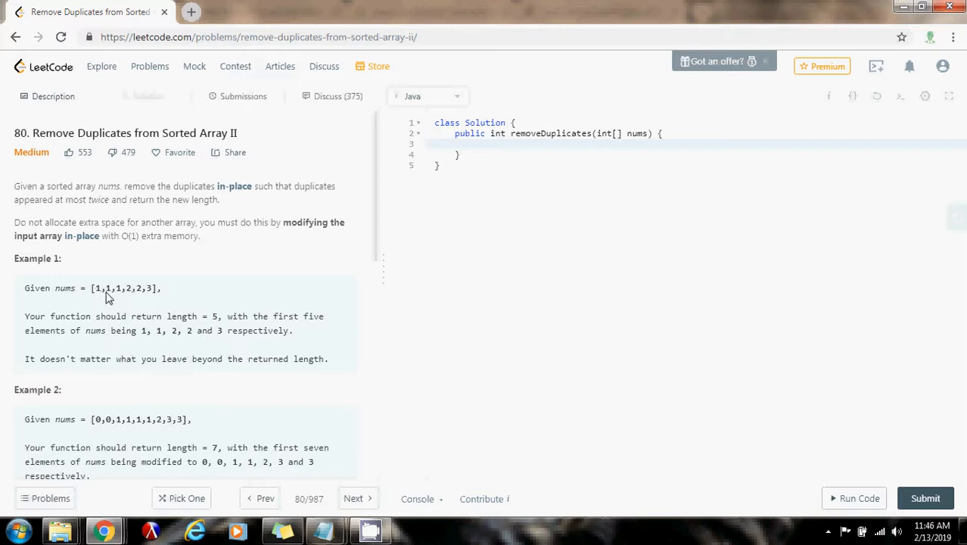
{"action": "mouse_move", "coordinate": [131, 297]}
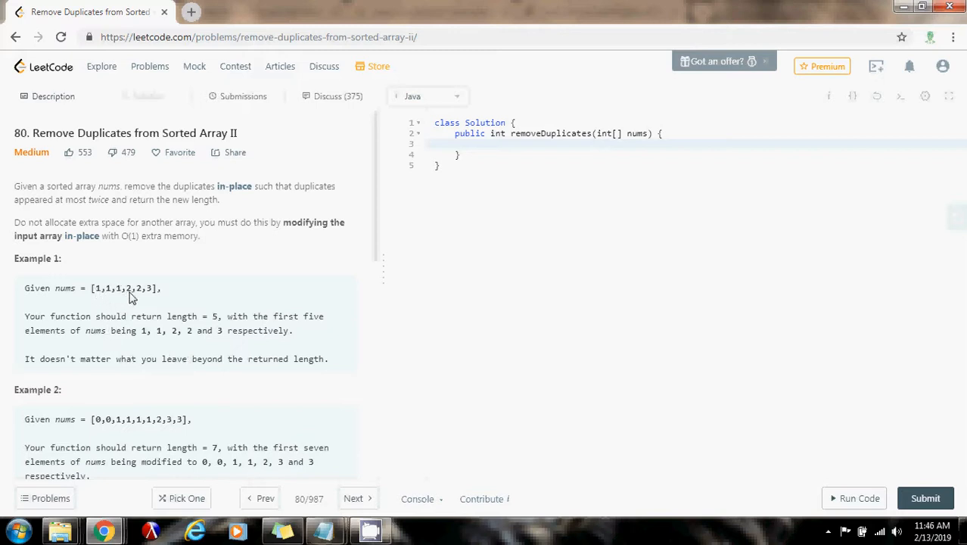
{"action": "mouse_move", "coordinate": [178, 326]}
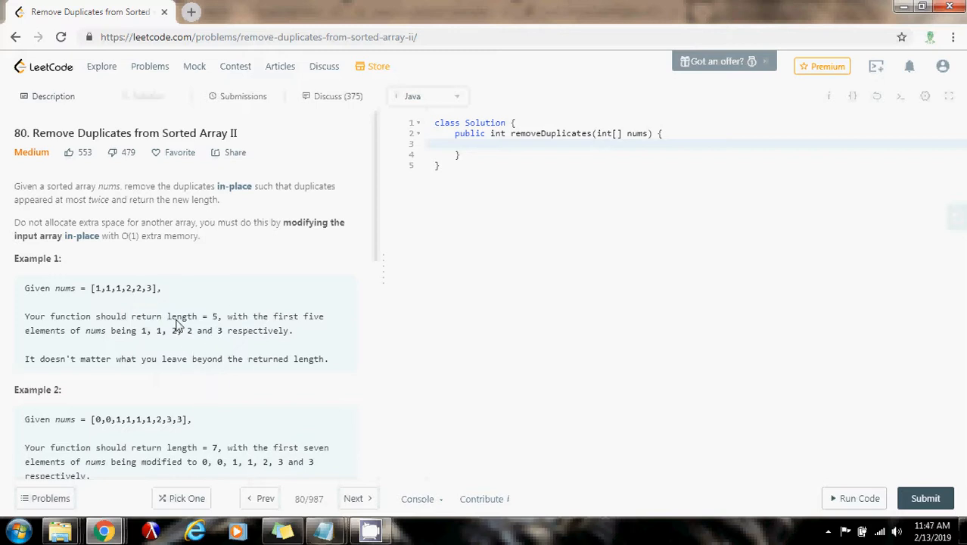
{"action": "left_click_drag", "start_coordinate": [141, 315], "coordinate": [218, 316]}
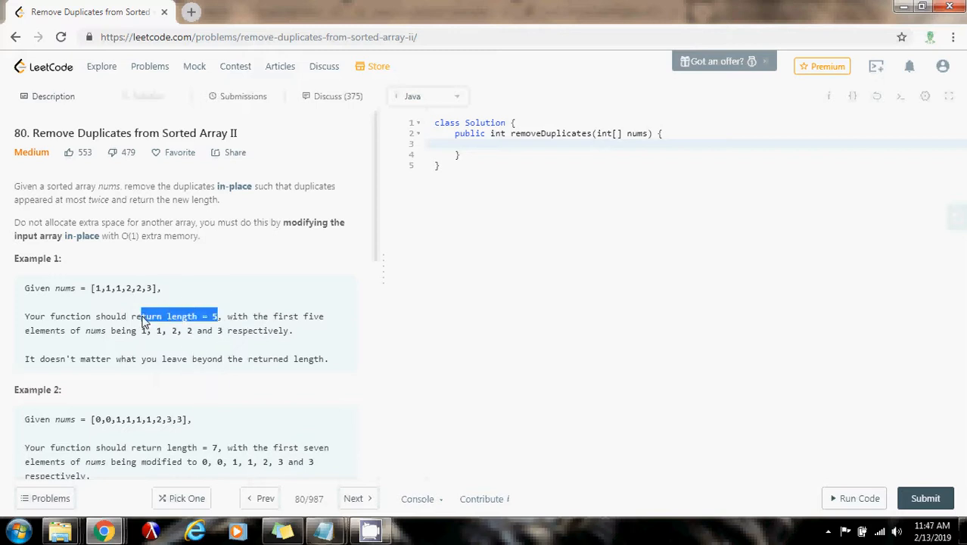
{"action": "scroll", "scroll_direction": "down", "scroll_amount": 3}
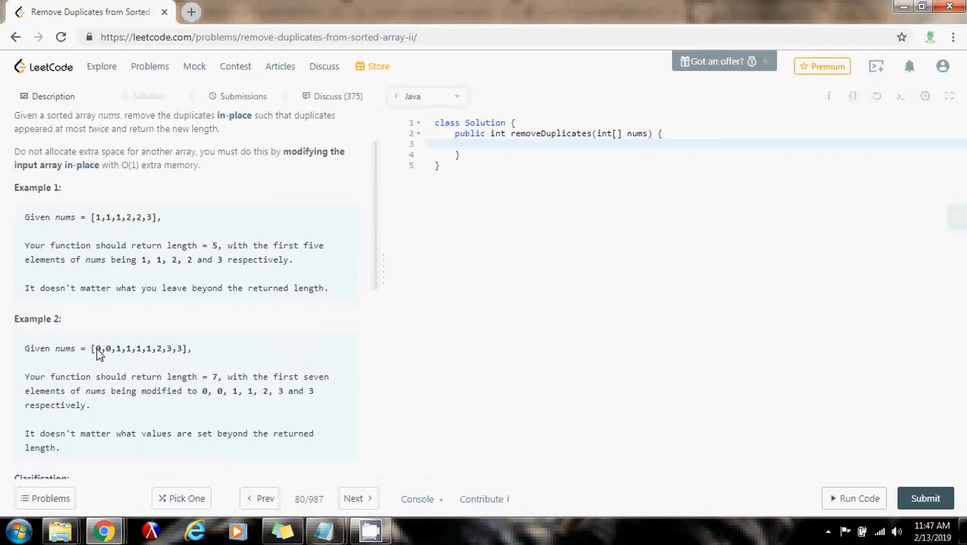
{"action": "double_click", "coordinate": [97, 347]}
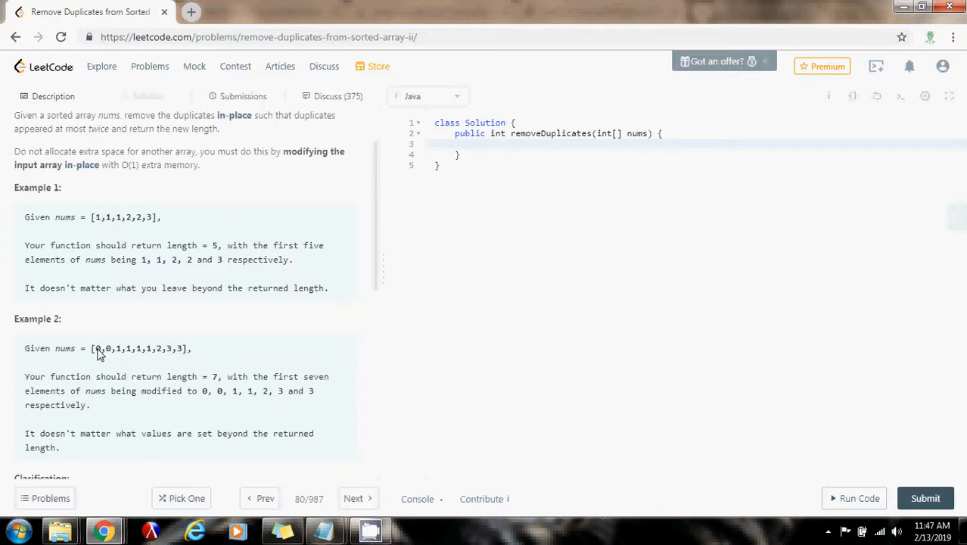
{"action": "mouse_move", "coordinate": [125, 363]}
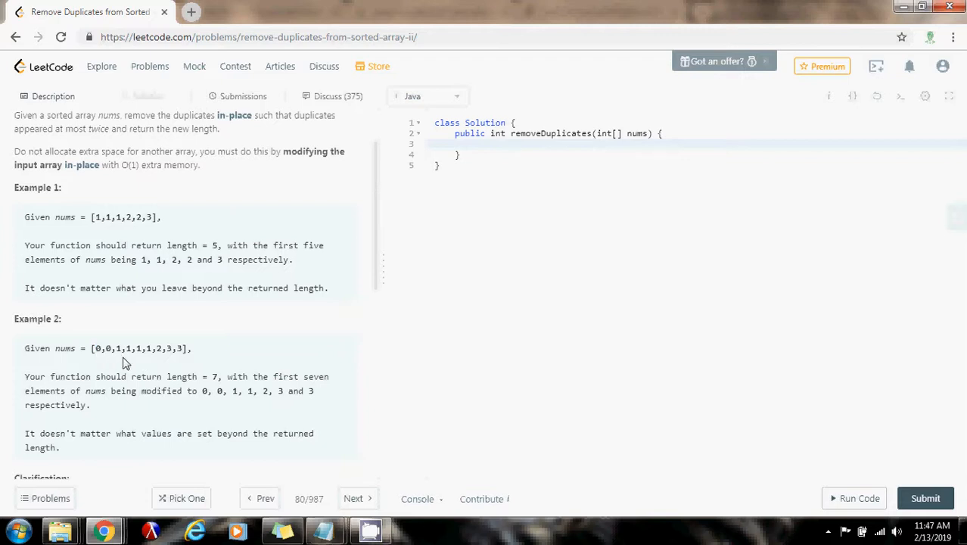
{"action": "mouse_move", "coordinate": [191, 359]}
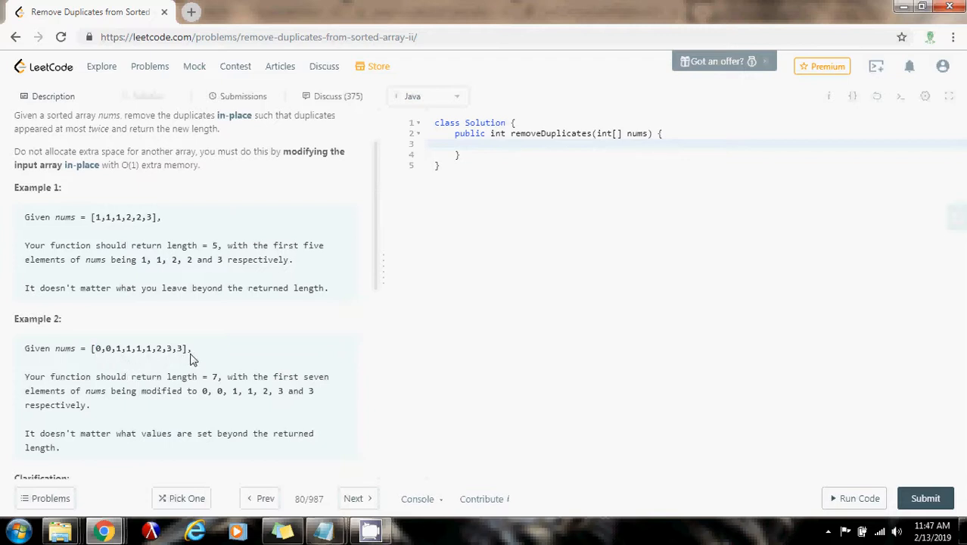
{"action": "mouse_move", "coordinate": [159, 392]}
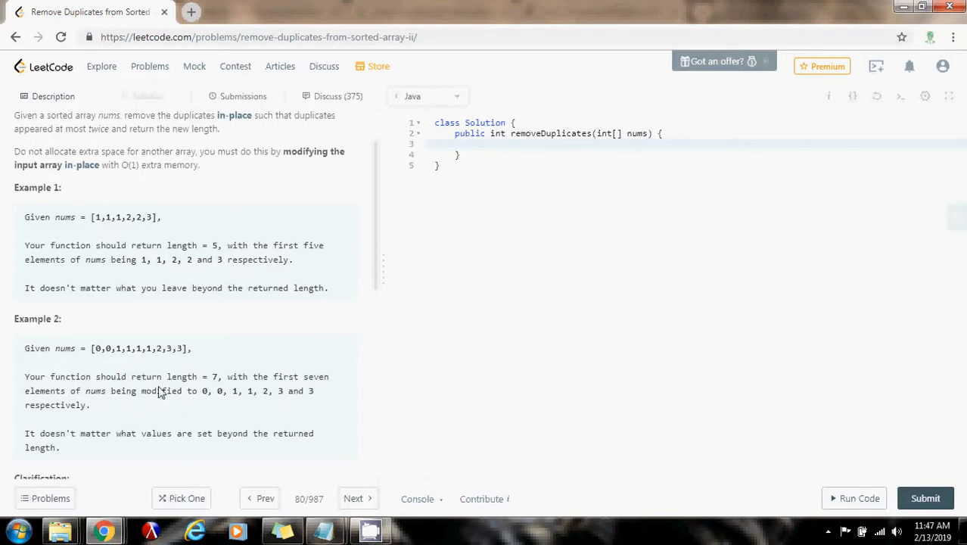
{"action": "mouse_move", "coordinate": [221, 348]}
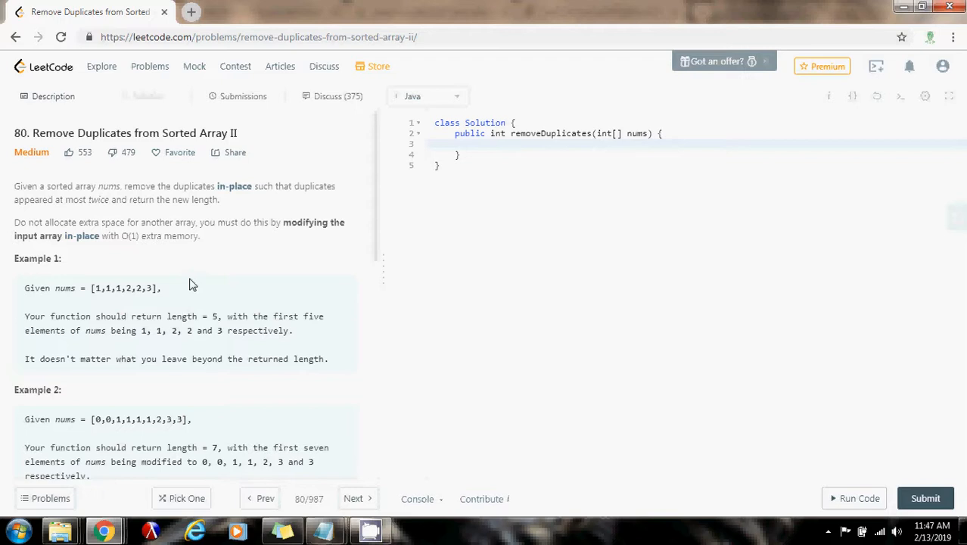
{"action": "left_click_drag", "start_coordinate": [139, 222], "coordinate": [198, 235]}
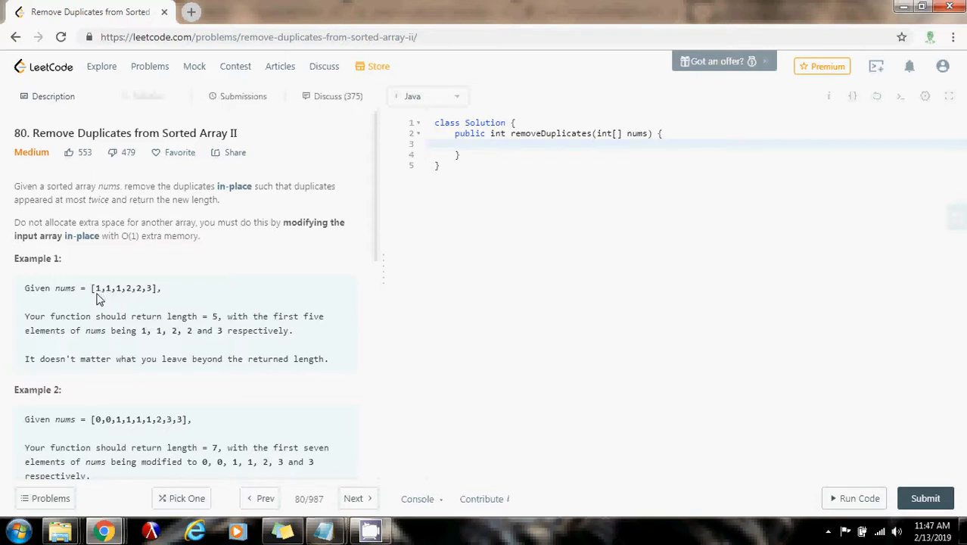
{"action": "mouse_move", "coordinate": [104, 295]}
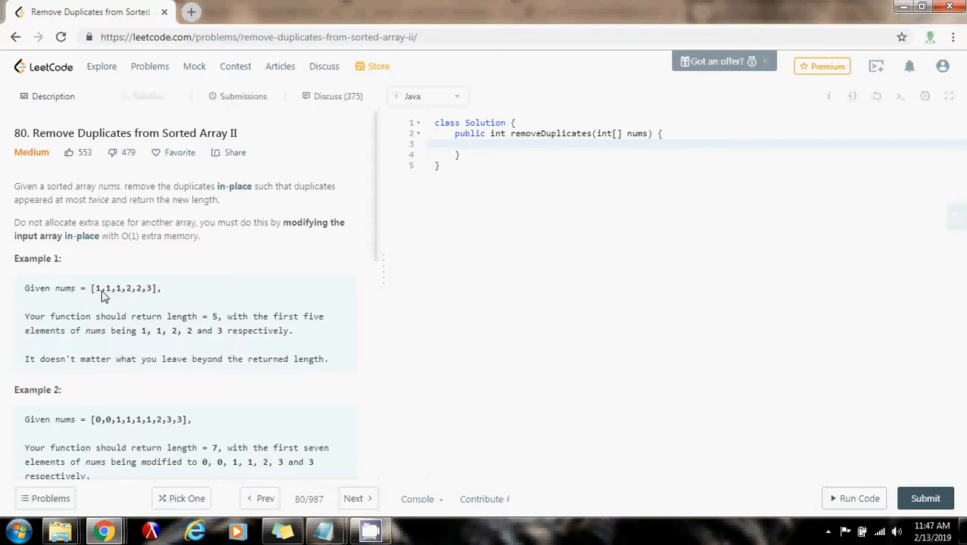
{"action": "mouse_move", "coordinate": [113, 303]}
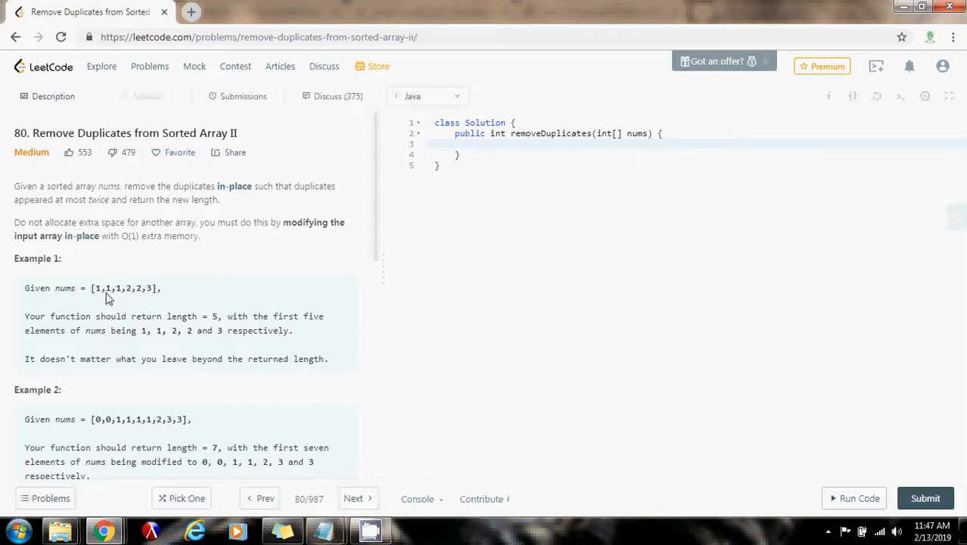
{"action": "mouse_move", "coordinate": [145, 299]}
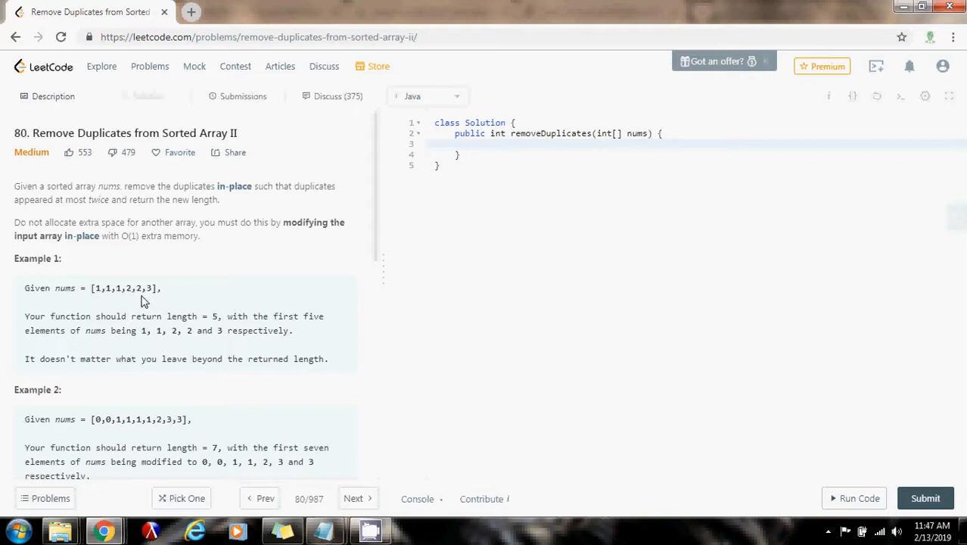
{"action": "mouse_move", "coordinate": [100, 291]}
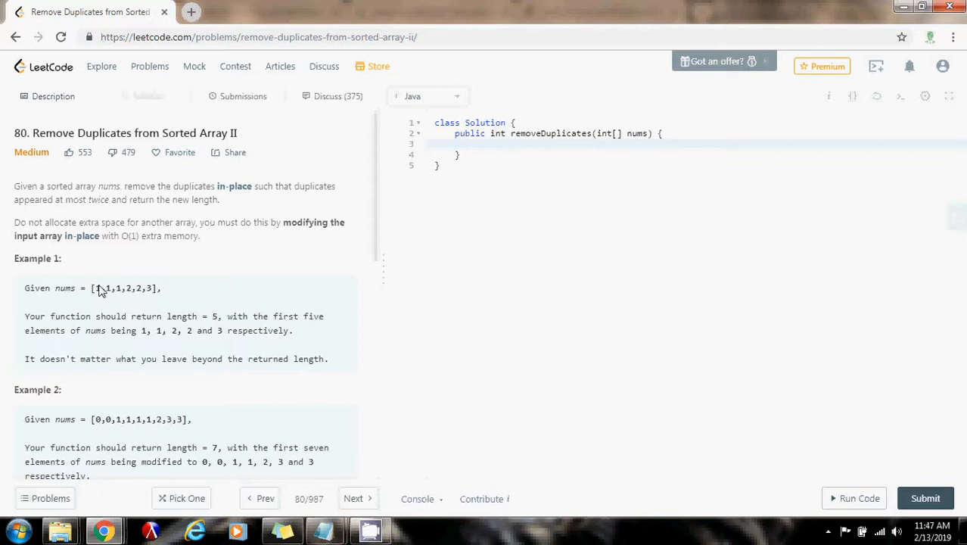
{"action": "mouse_move", "coordinate": [123, 316]}
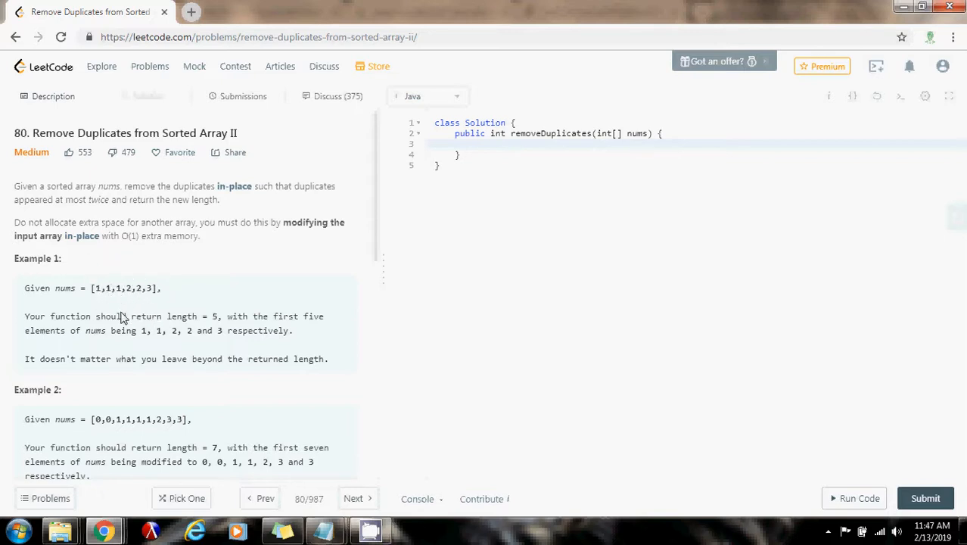
{"action": "mouse_move", "coordinate": [112, 270]}
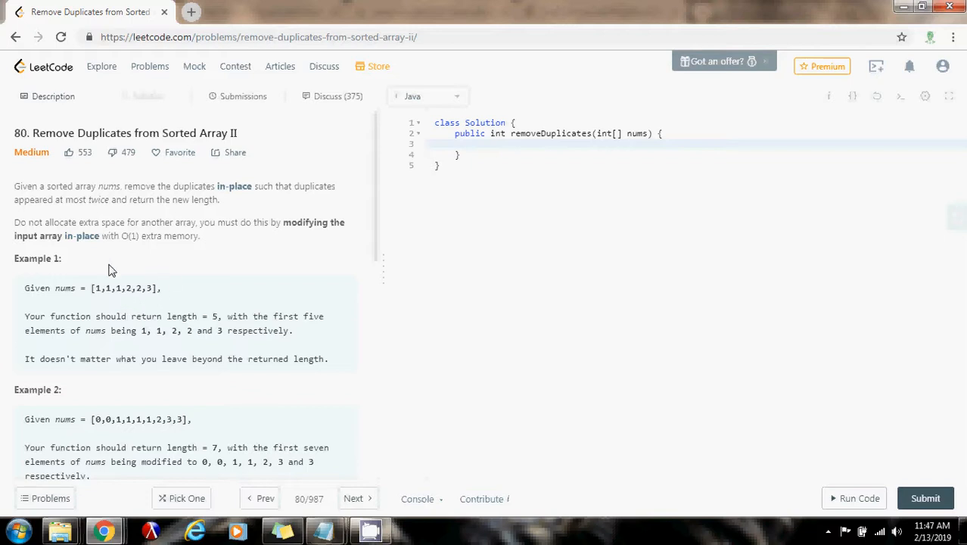
{"action": "mouse_move", "coordinate": [129, 317]}
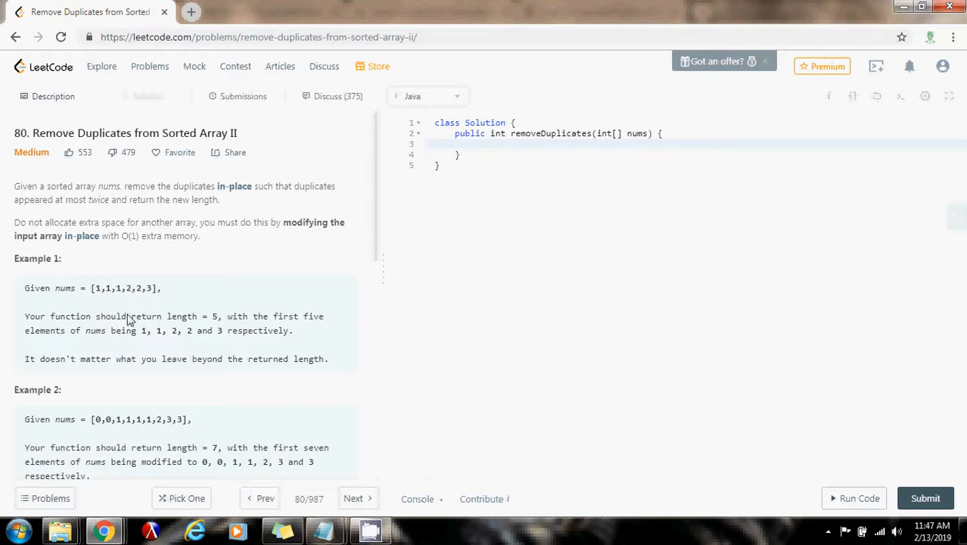
{"action": "mouse_move", "coordinate": [142, 267]}
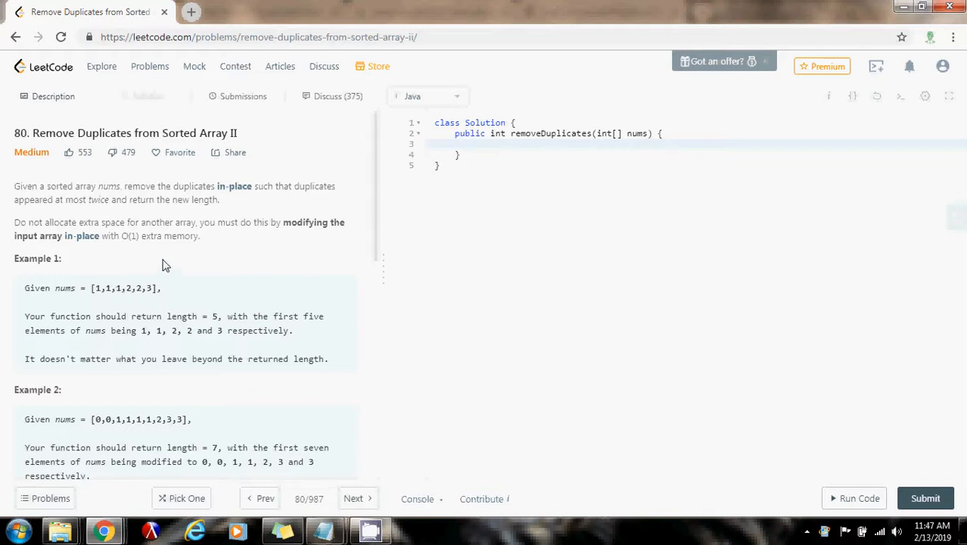
{"action": "mouse_move", "coordinate": [104, 229]}
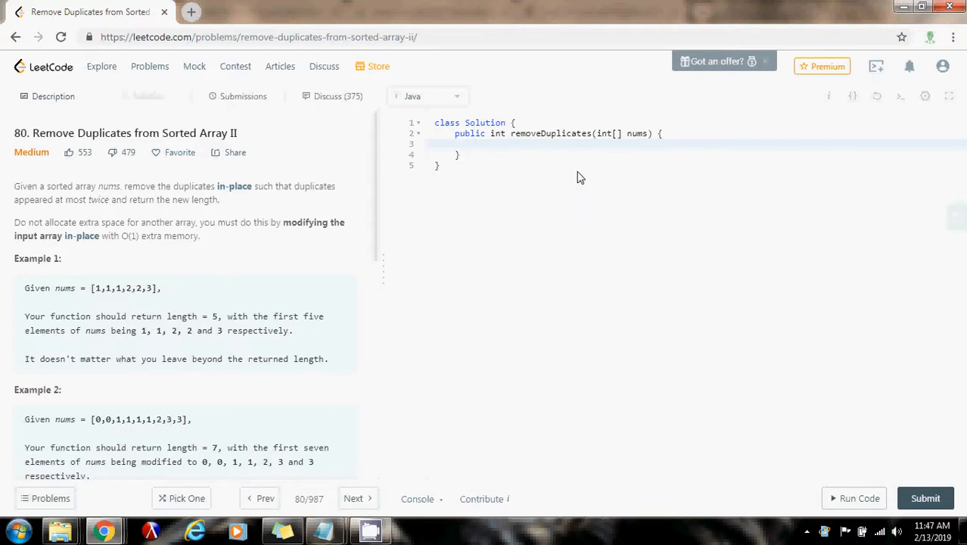
Add if (nums == null || nums.length == 0) return 0; then declare int left = 2
{"action": "type", "text": "if"}
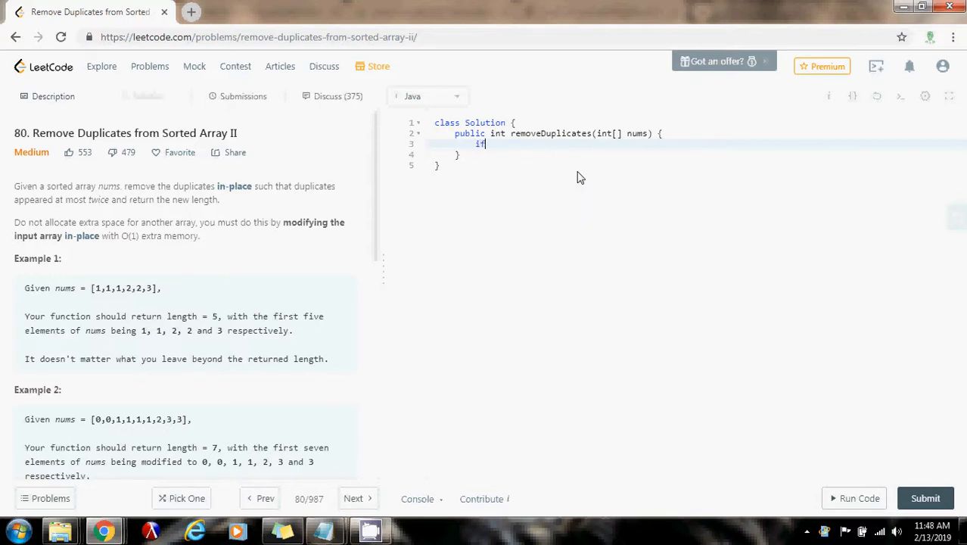
{"action": "type", "text": "(nums )"}
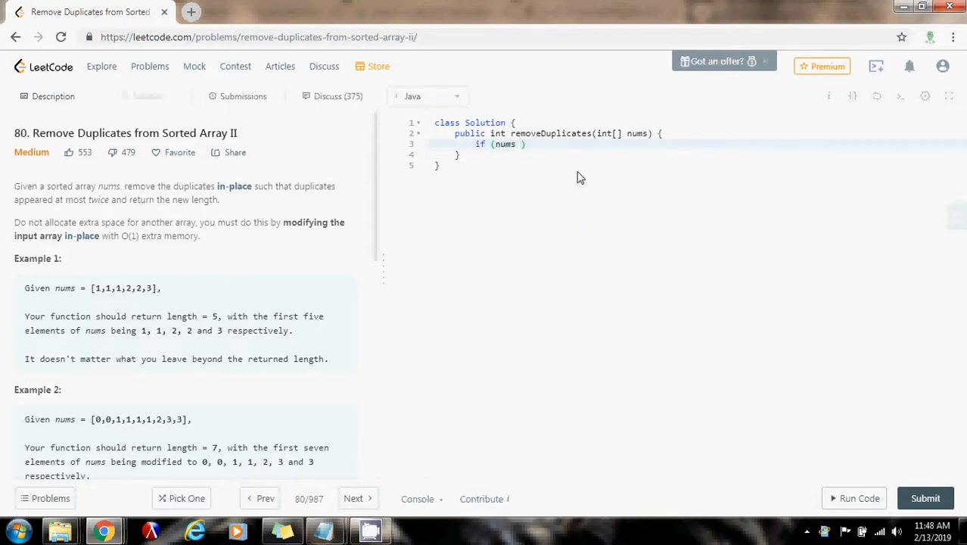
{"action": "type", "text": "== null || nums.length"}
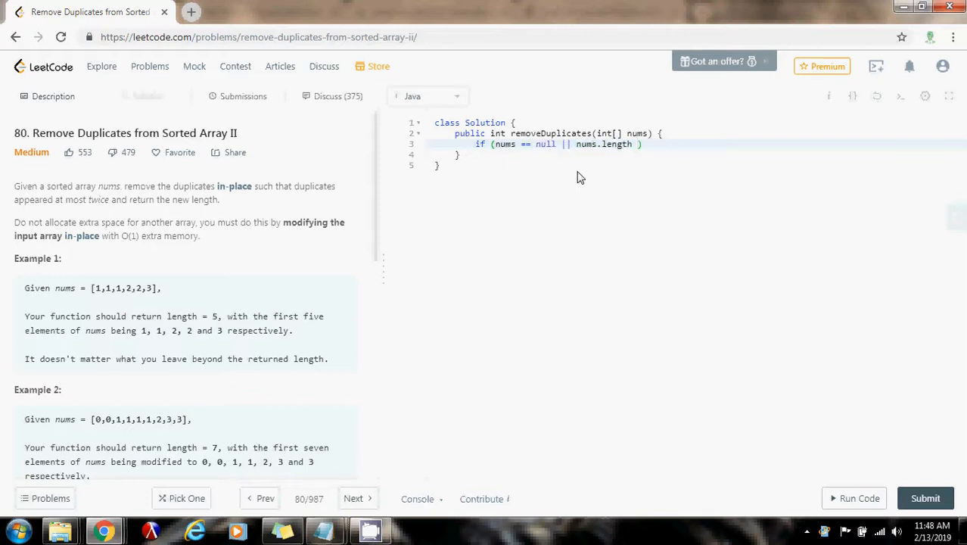
{"action": "type", "text": "== 0)"}
{"action": "type", "text": "return 0;"}
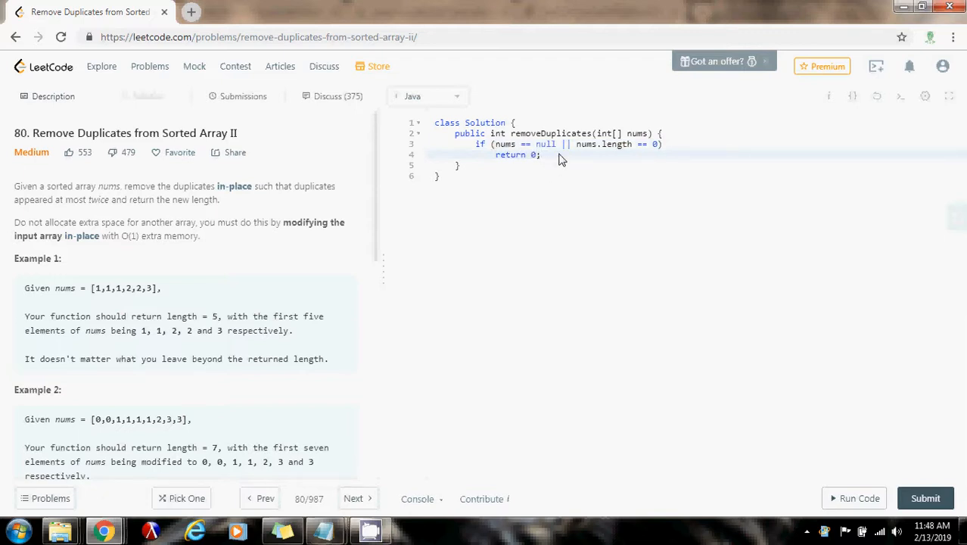
{"action": "type", "text": "int left = 2;"}
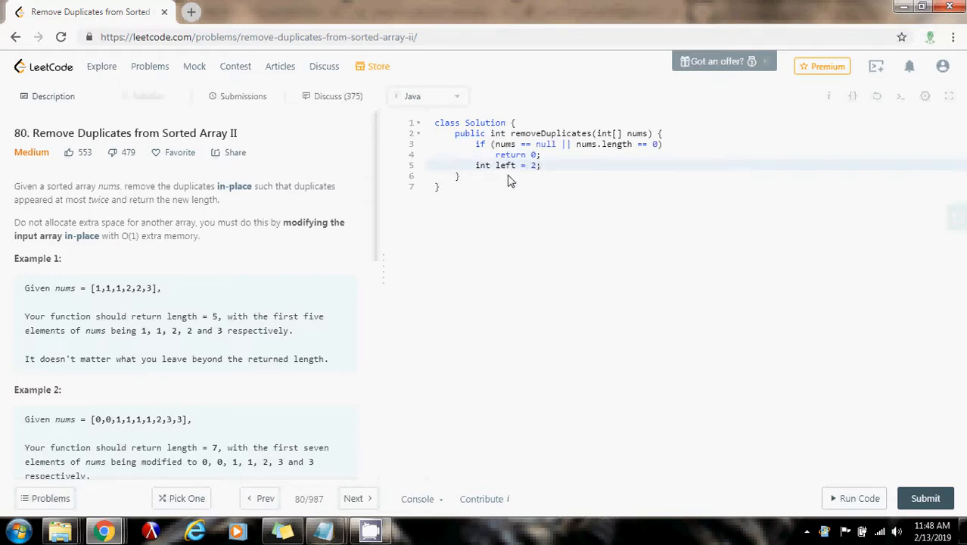
{"action": "mouse_move", "coordinate": [545, 170]}
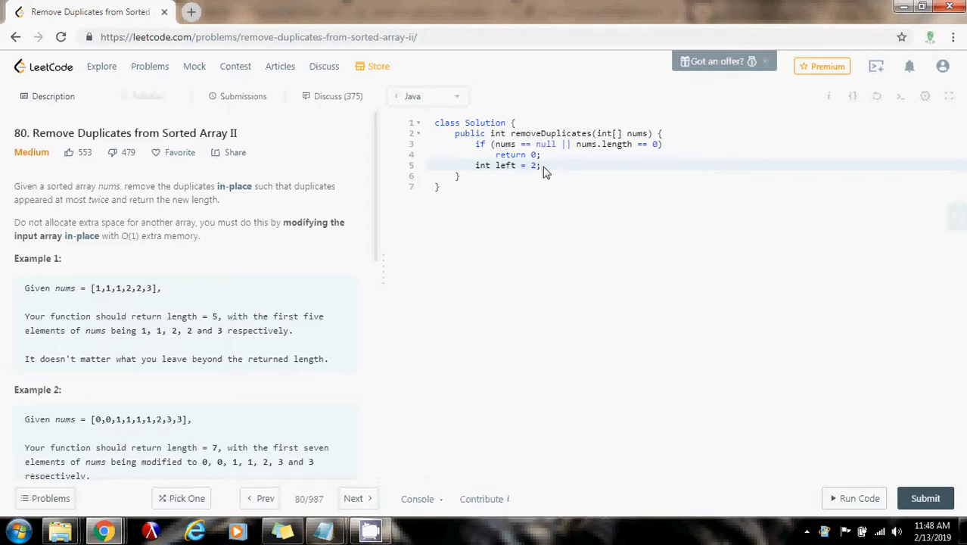
{"action": "mouse_move", "coordinate": [161, 280]}
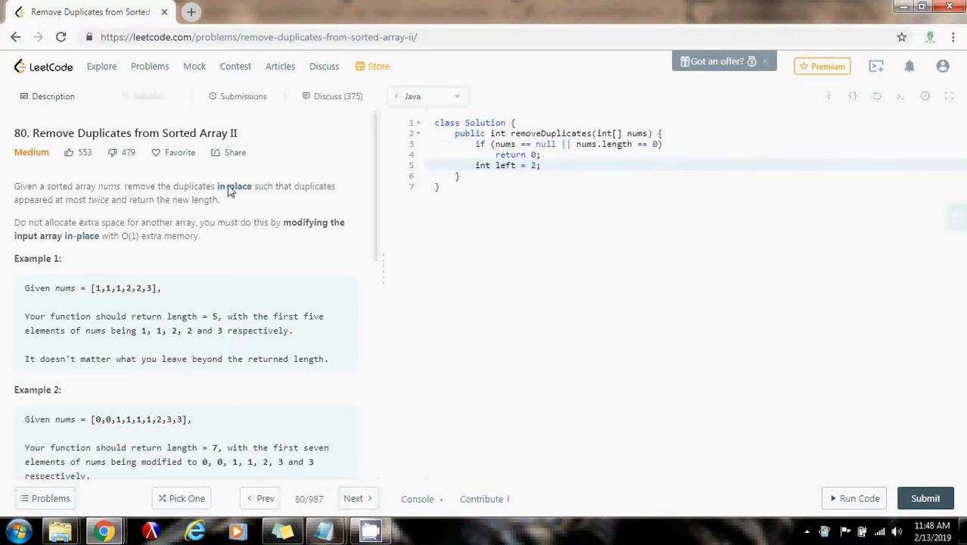
{"action": "double_click", "coordinate": [118, 288]}
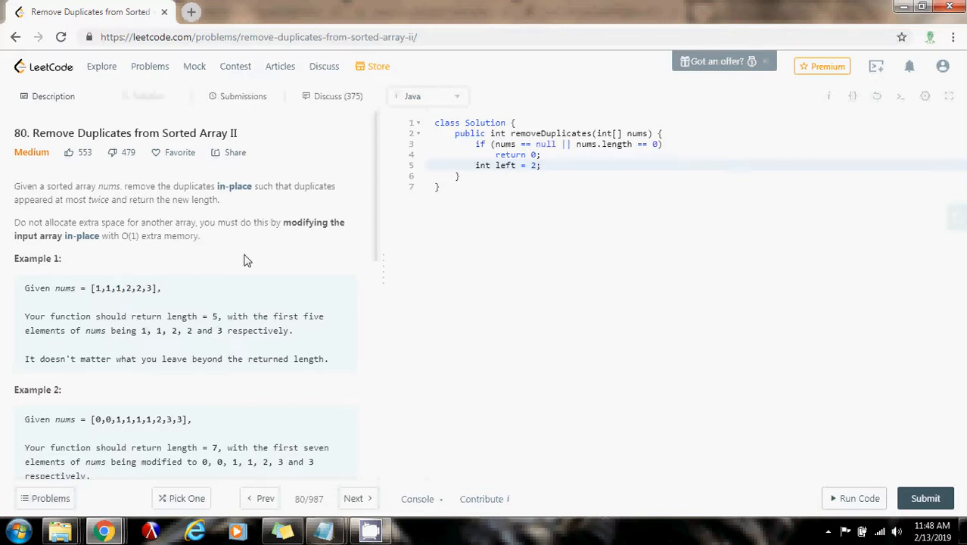
Add for (int right = 2; right < nums.length; ++right) with an empty body
{"action": "type", "text": "for (int)"}
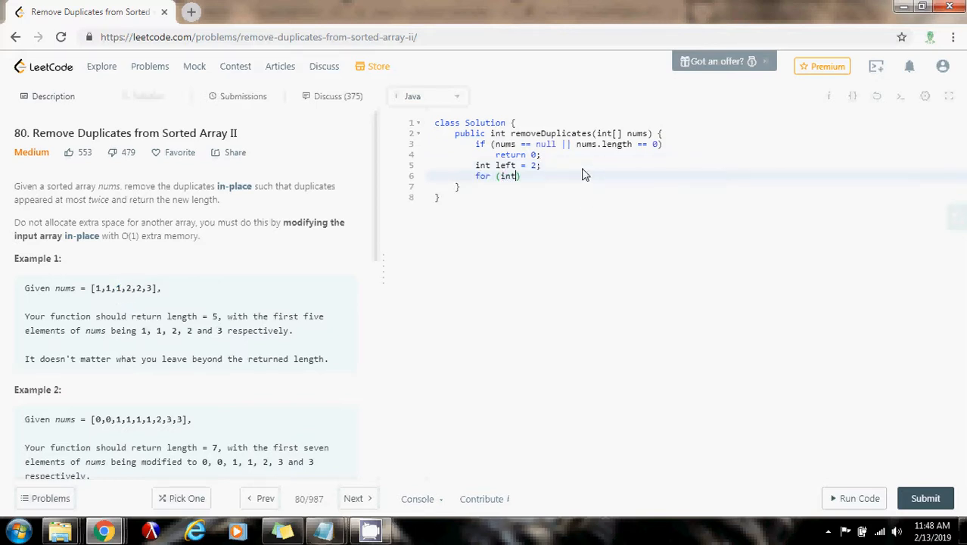
{"action": "type", "text": "right = 2;"}
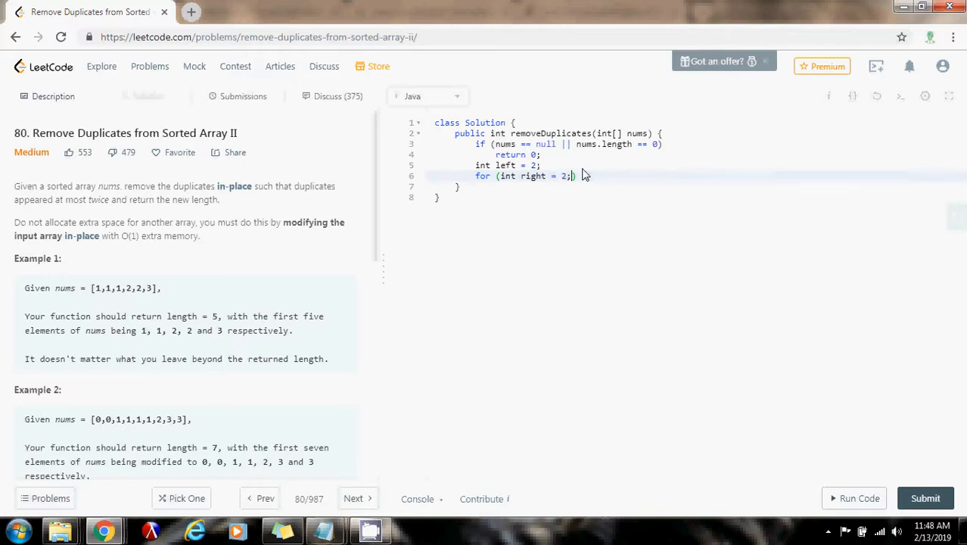
{"action": "type", "text": "right < nums.length;"}
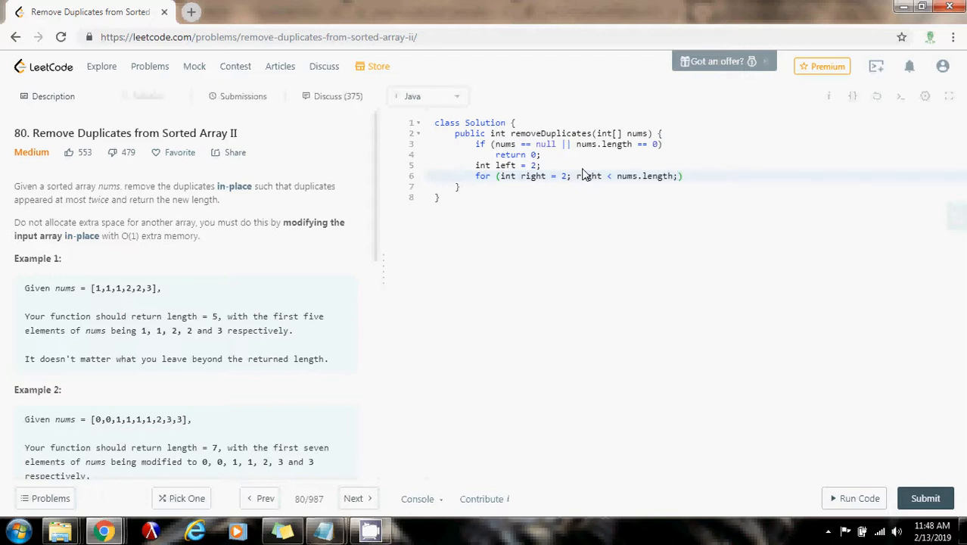
{"action": "type", "text": "++right"}
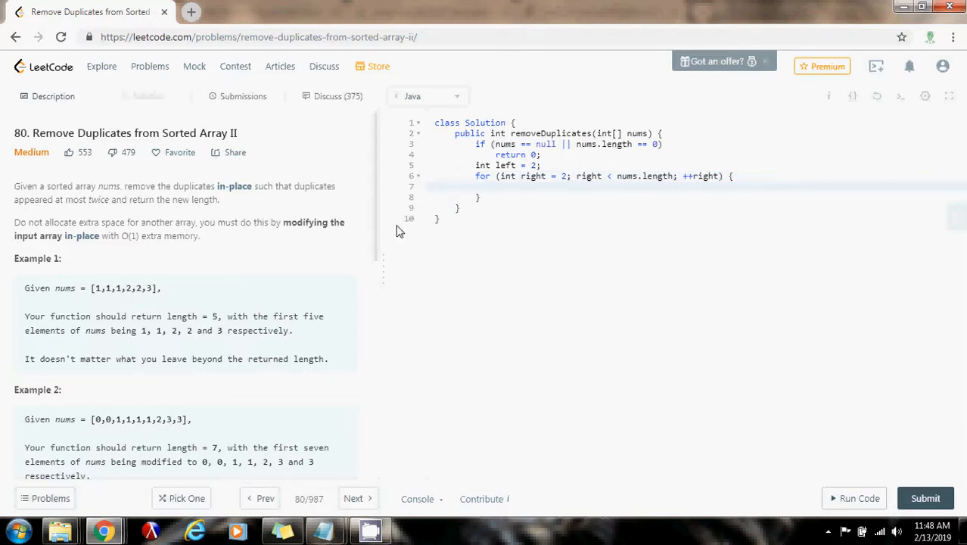
{"action": "mouse_move", "coordinate": [130, 293]}
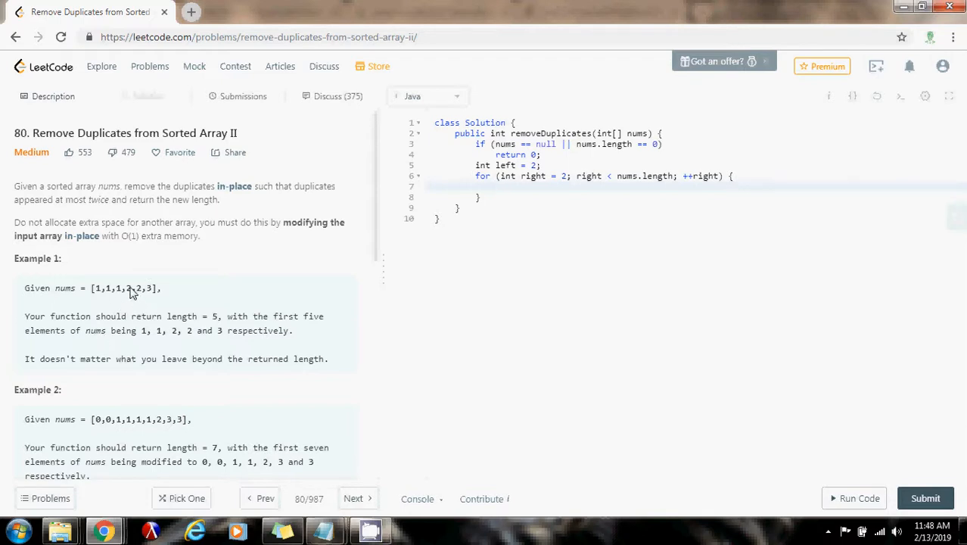
{"action": "mouse_move", "coordinate": [121, 294]}
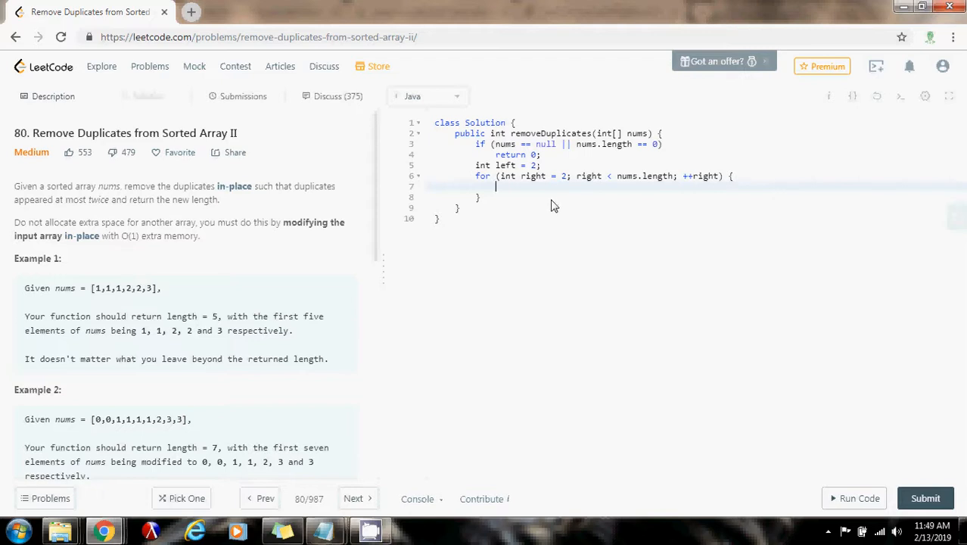
Write if (nums[left - 2] != nums[right]) inside the loop, body left empty
{"action": "type", "text": "if ()"}
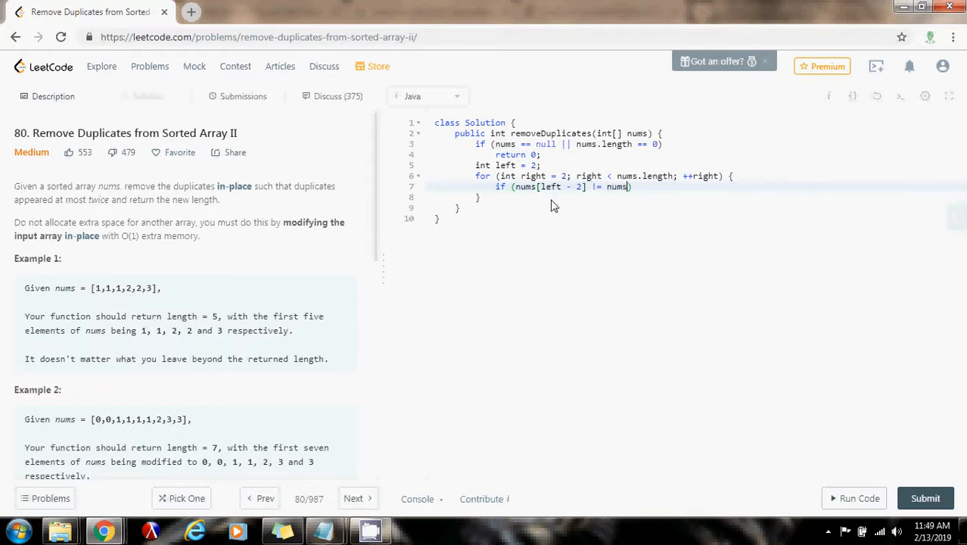
{"action": "type", "text": "[right])"}
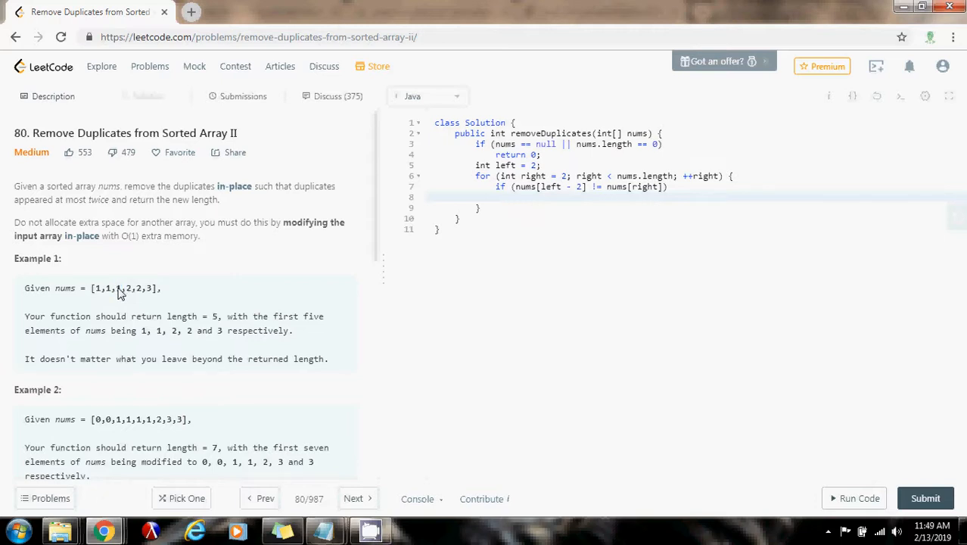
{"action": "mouse_move", "coordinate": [106, 294]}
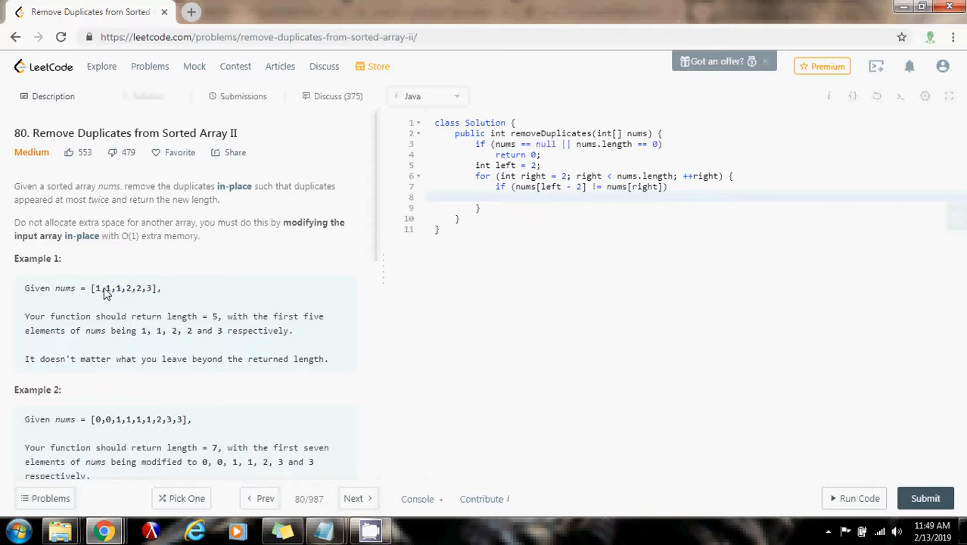
{"action": "double_click", "coordinate": [96, 288]}
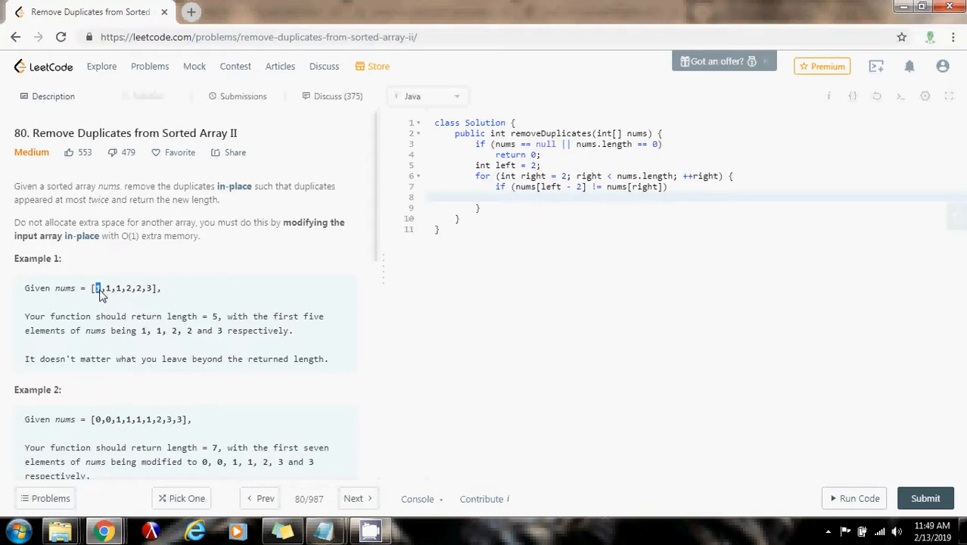
{"action": "mouse_move", "coordinate": [133, 297]}
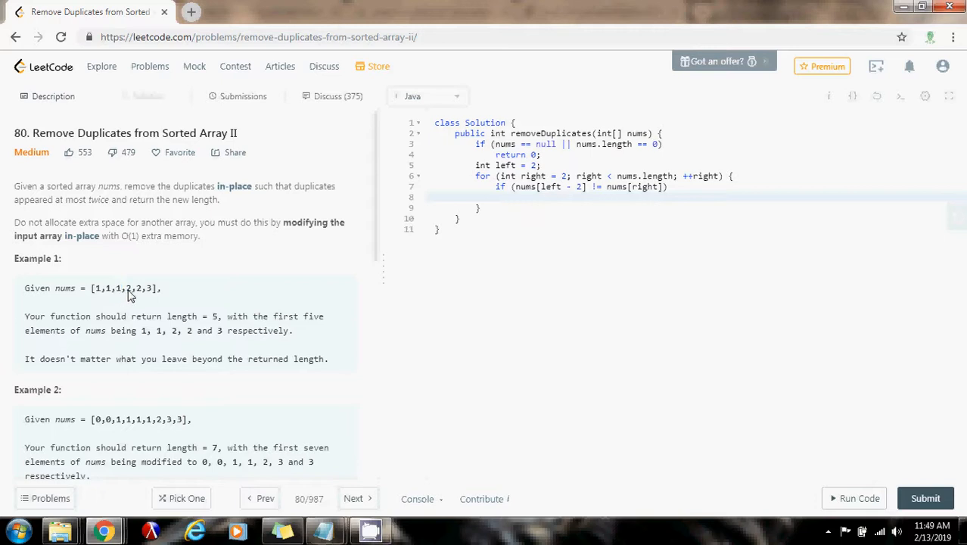
{"action": "double_click", "coordinate": [128, 288]}
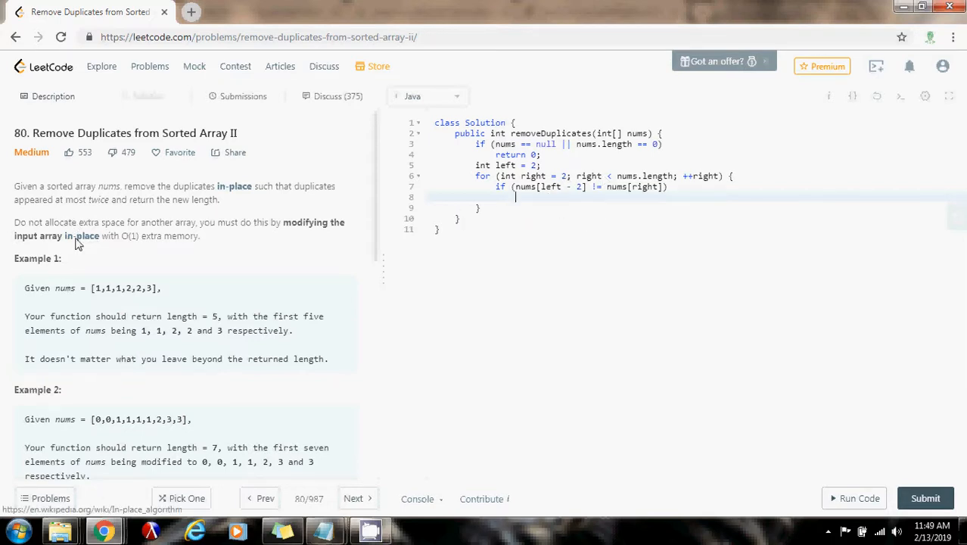
{"action": "mouse_move", "coordinate": [282, 288]}
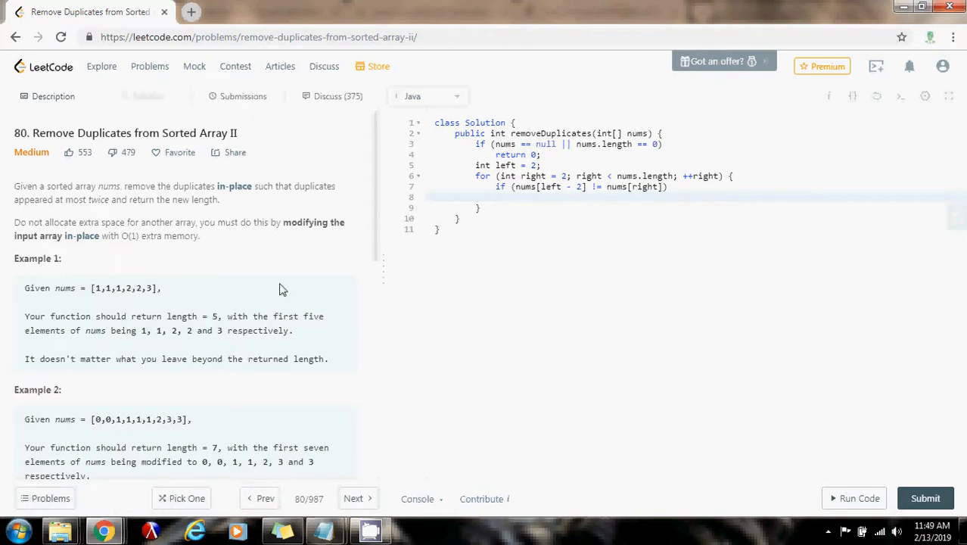
Put nums[left++] = nums[right]; in the if body and return left; after the loop
{"action": "type", "text": "nums[left] = nums[rig"}
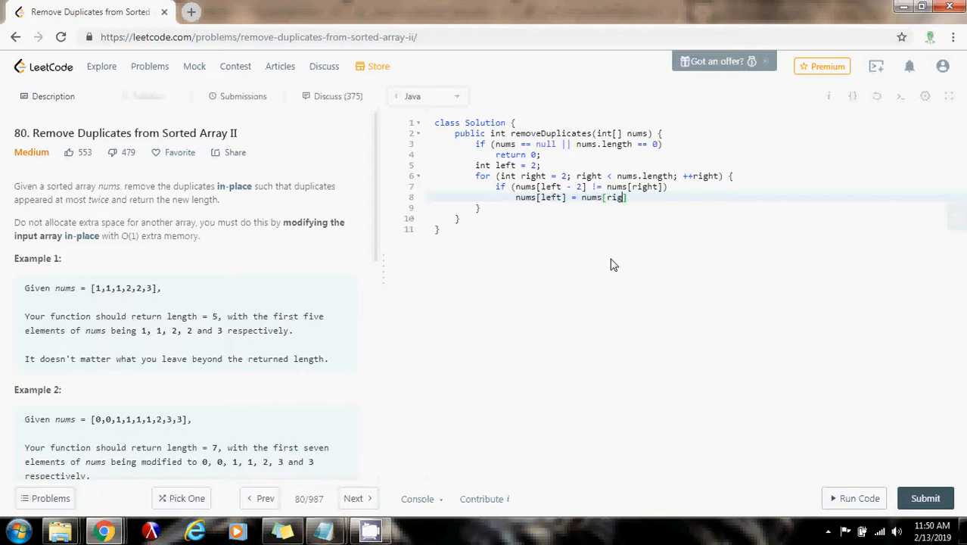
{"action": "type", "text": "ht];"}
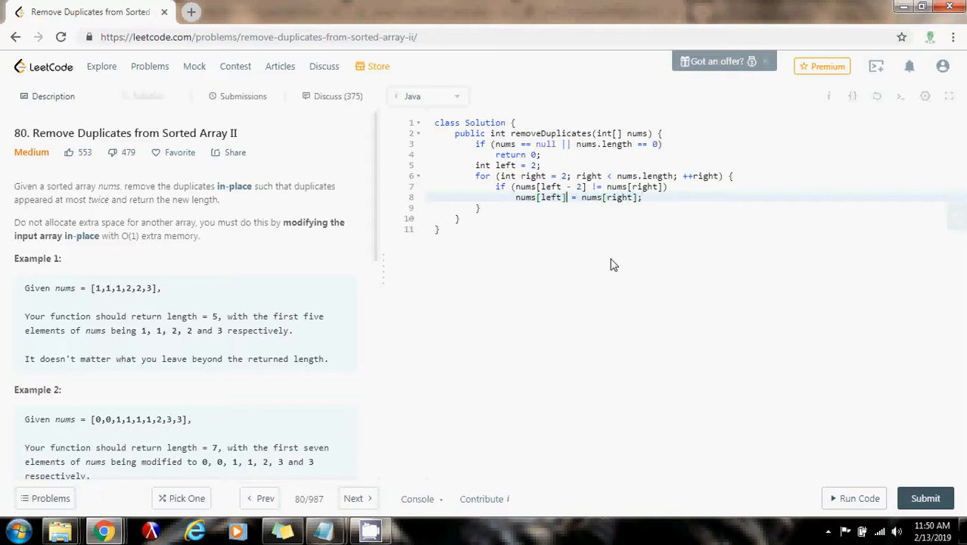
{"action": "type", "text": "++"}
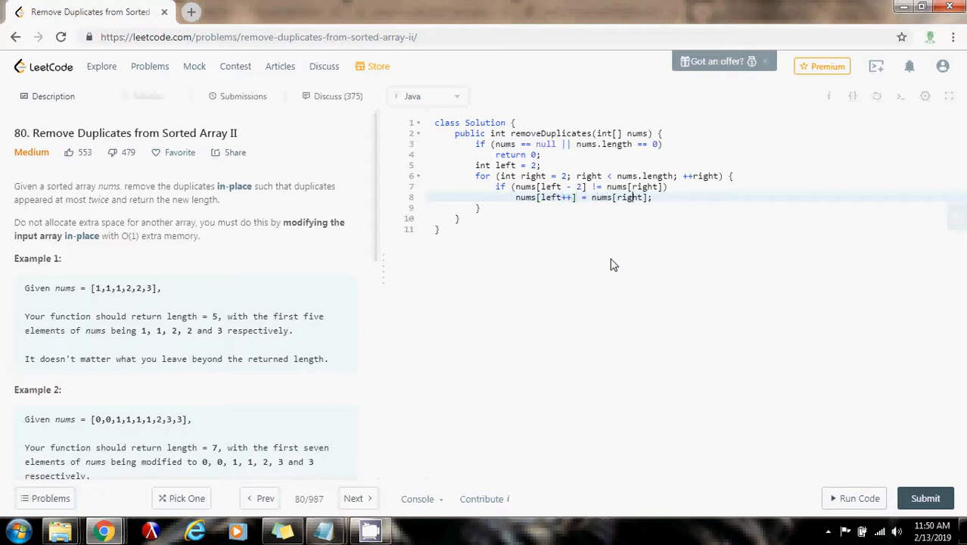
{"action": "key", "text": "enter"}
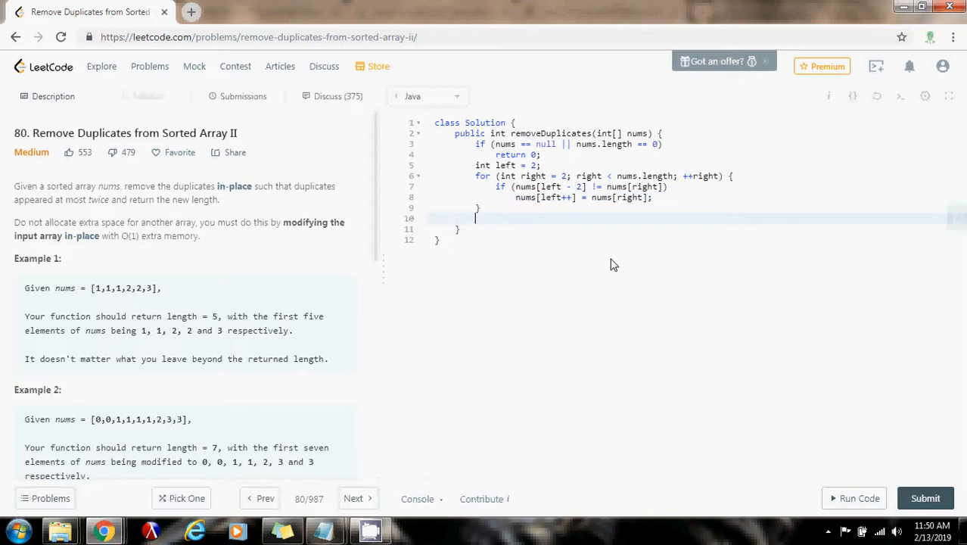
{"action": "mouse_move", "coordinate": [32, 160]}
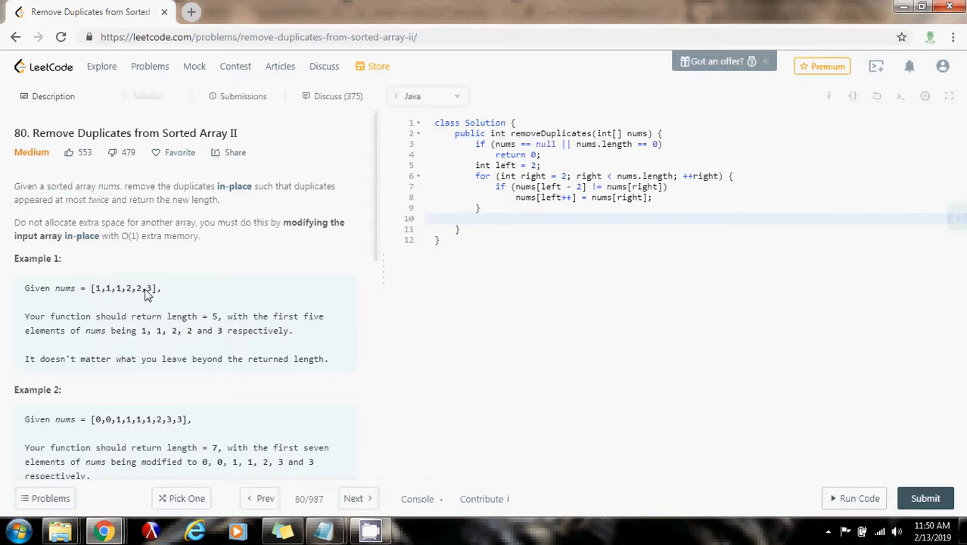
{"action": "type", "text": "return left;"}
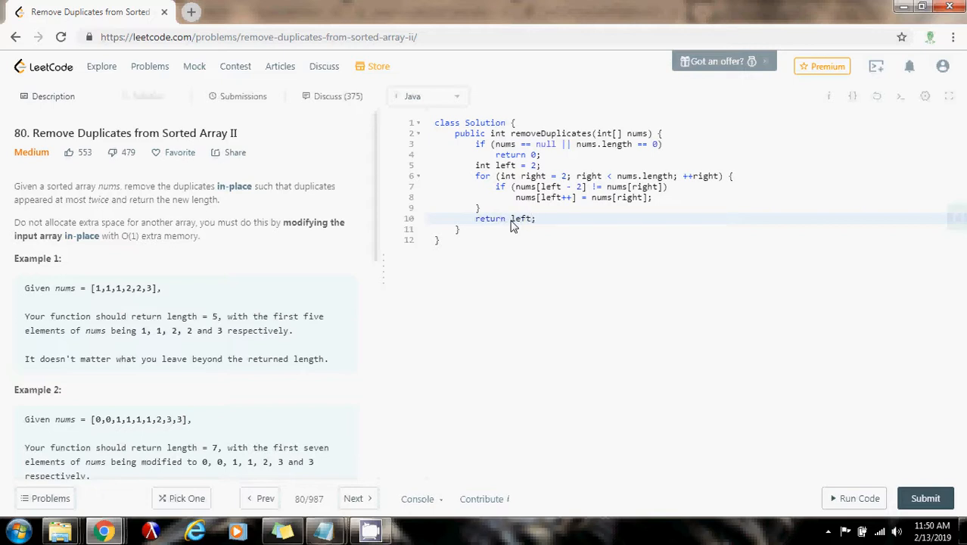
Run sample input [1,1,1,2,2,3] and confirm output [1,1,2,2,3] matches expected
{"action": "left_click", "coordinate": [858, 498]}
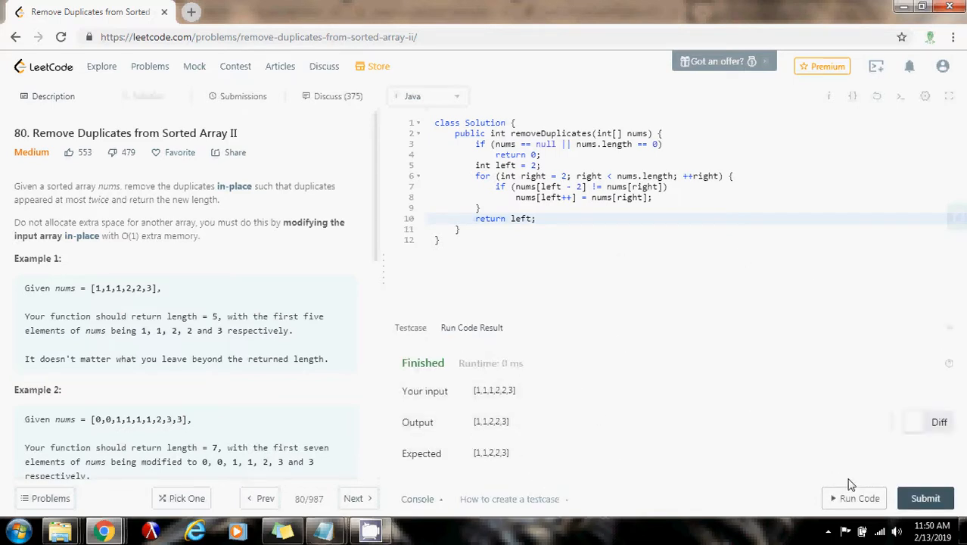
Submit for judging: accepted at 6 ms, faster than 95.30%, 40.1 MB memory
{"action": "left_click", "coordinate": [925, 497]}
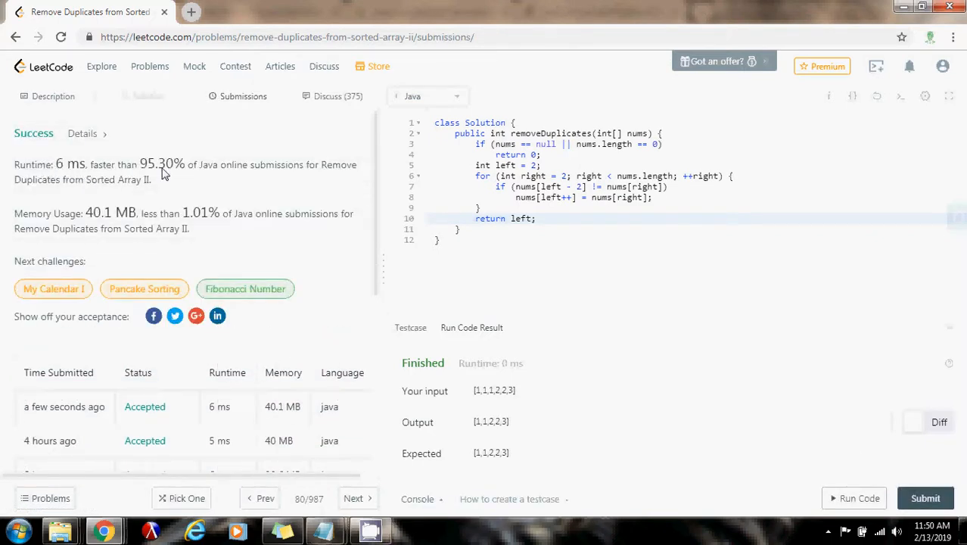
{"action": "mouse_move", "coordinate": [295, 176]}
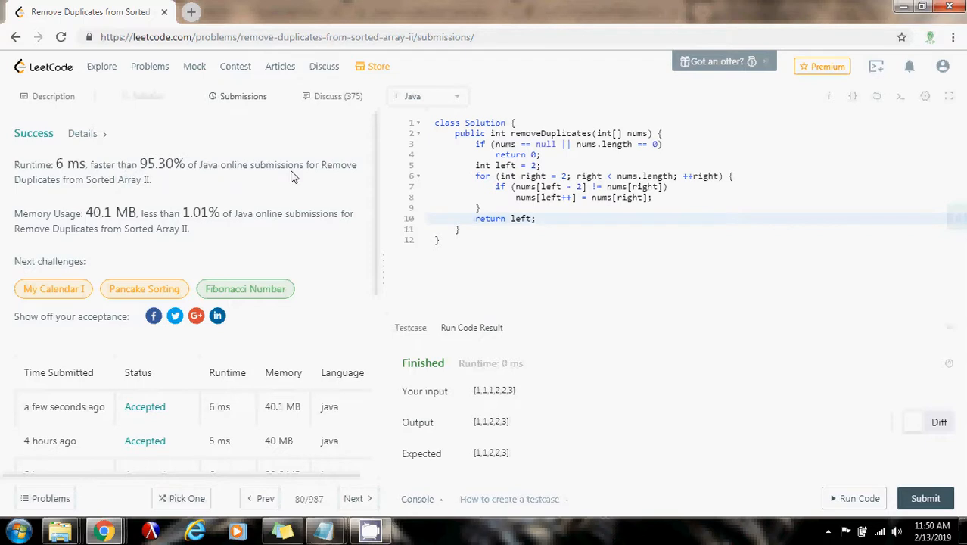
{"action": "mouse_move", "coordinate": [217, 187]}
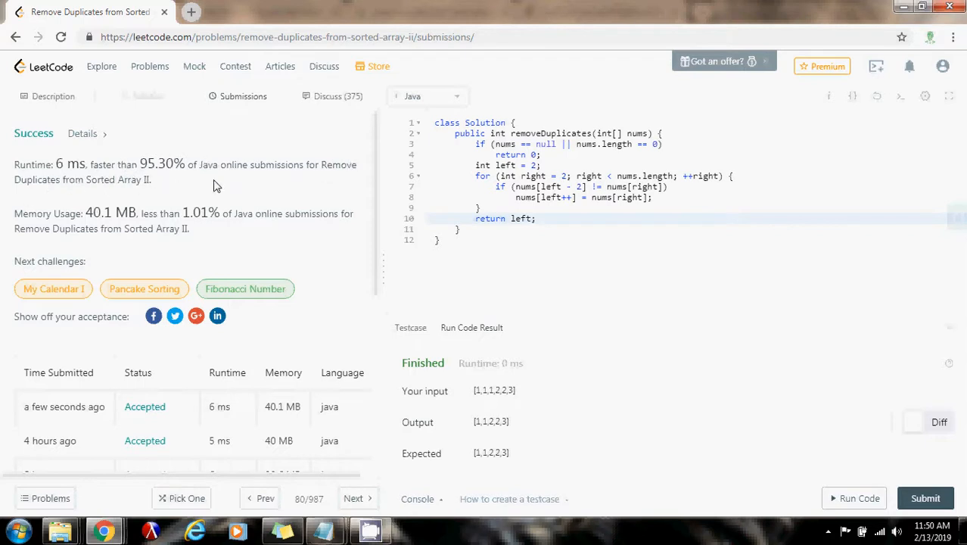
{"action": "mouse_move", "coordinate": [573, 219]}
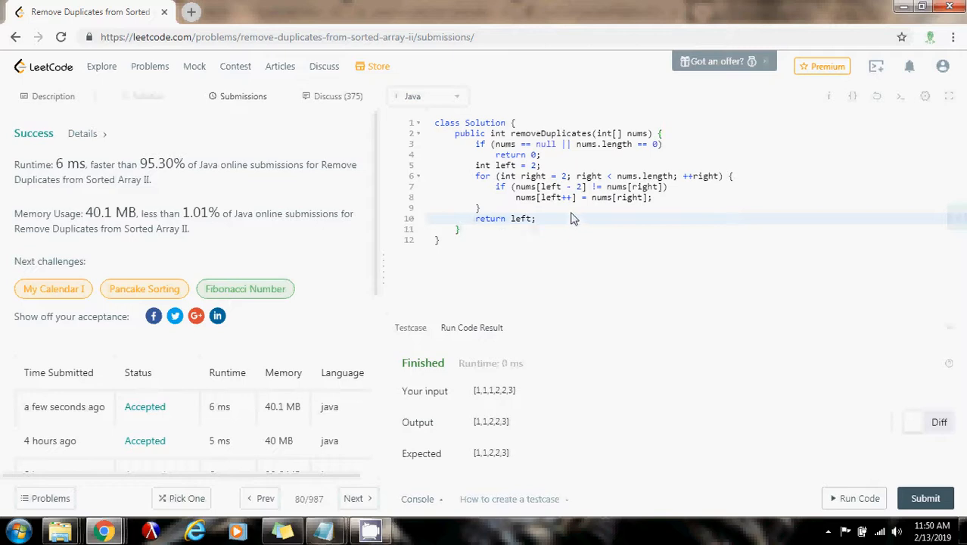